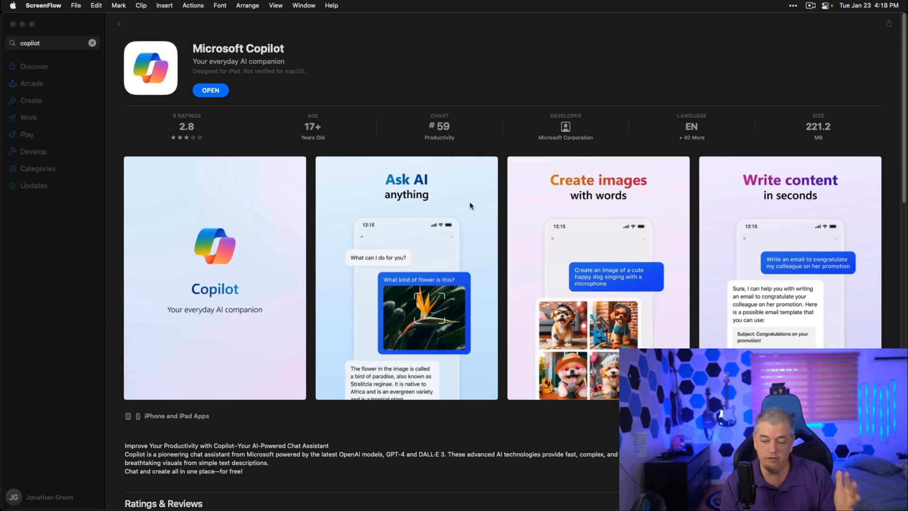
{"action": "mouse_move", "coordinate": [211, 60]}
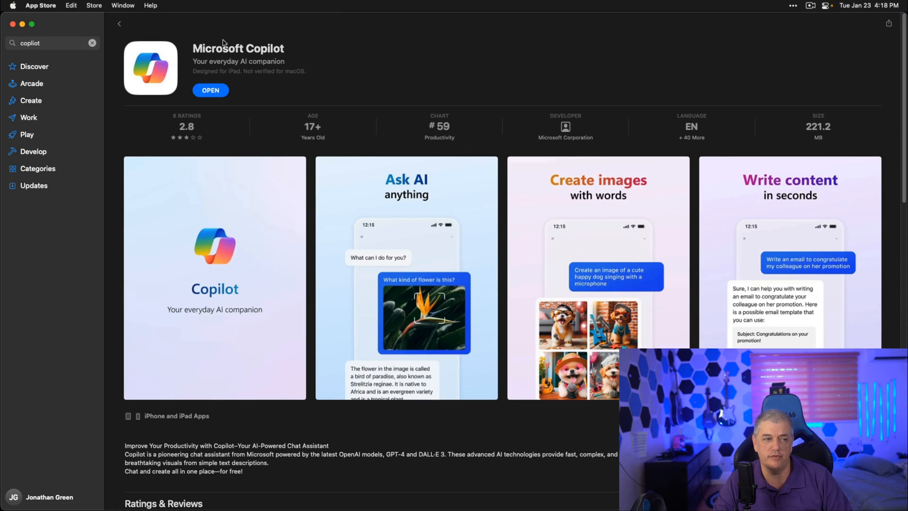
{"action": "mouse_move", "coordinate": [162, 102]}
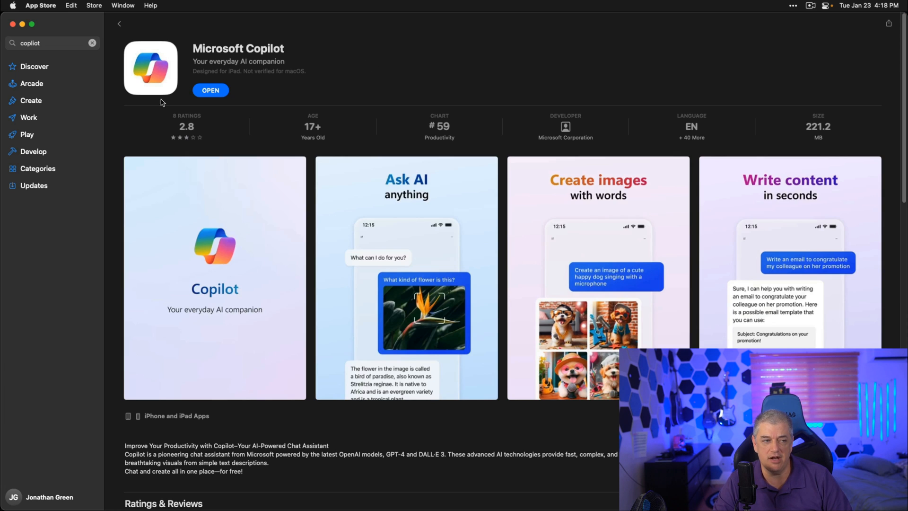
{"action": "mouse_move", "coordinate": [476, 61]}
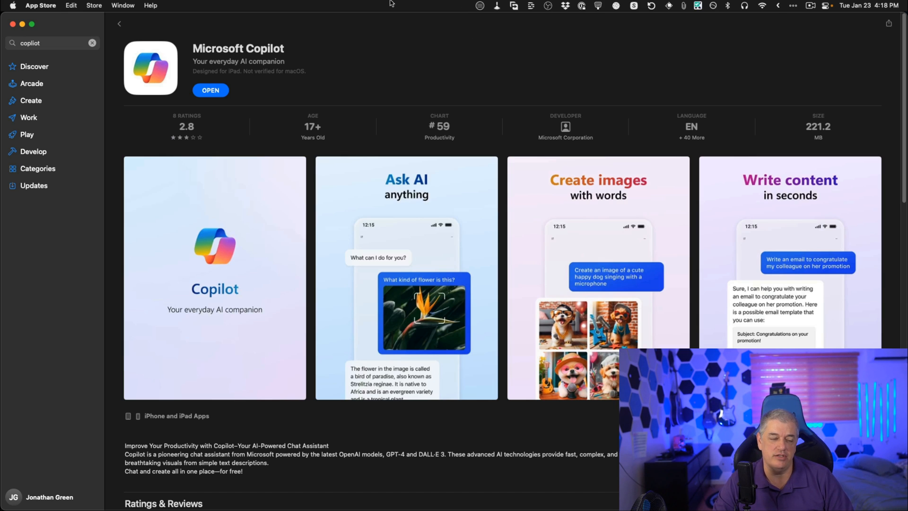
{"action": "mouse_move", "coordinate": [207, 118]}
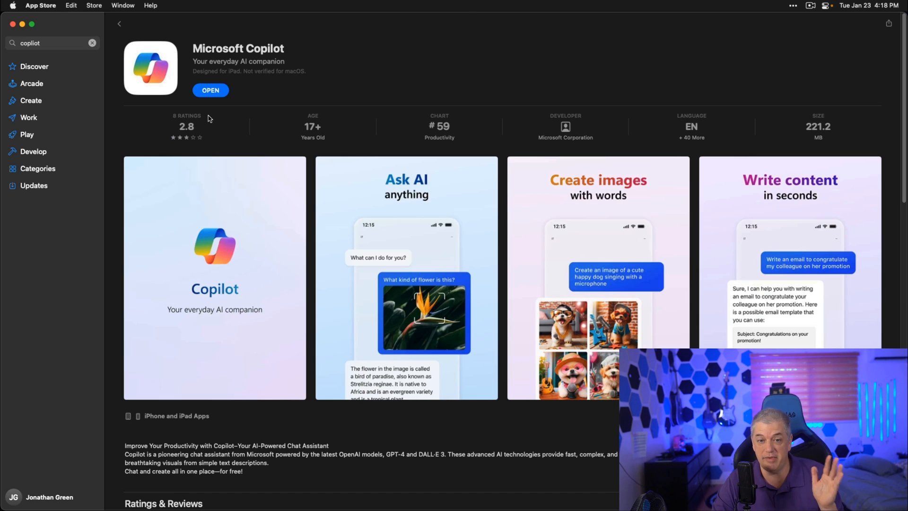
{"action": "mouse_move", "coordinate": [368, 92]}
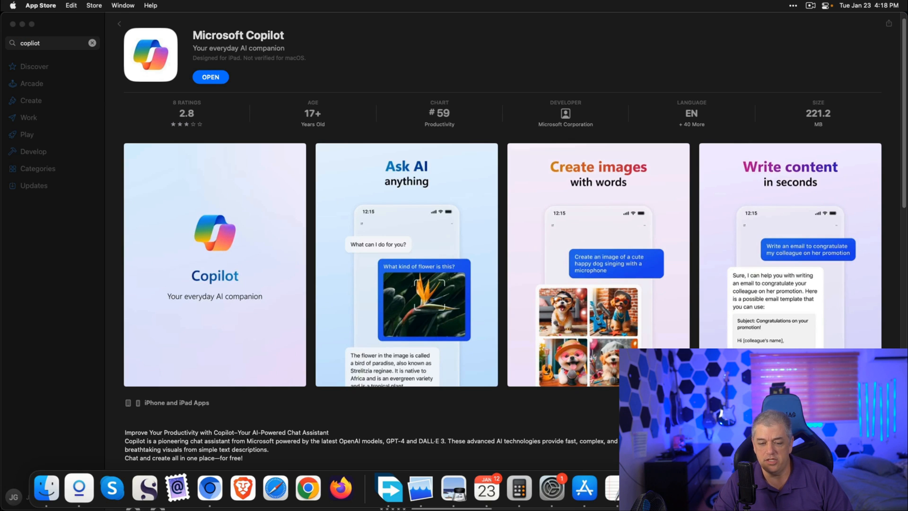
Launch Microsoft Copilot to its welcome page with starter prompts
{"action": "left_click", "coordinate": [210, 77]}
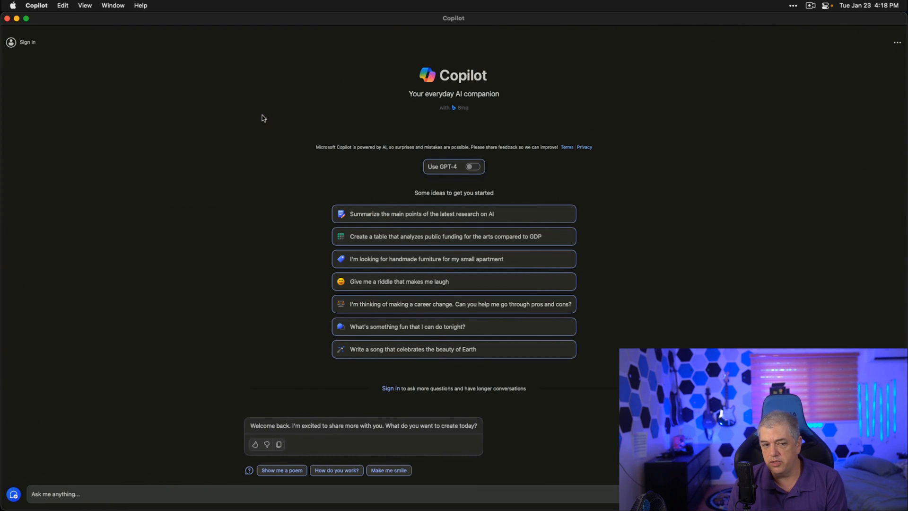
{"action": "mouse_move", "coordinate": [437, 161]}
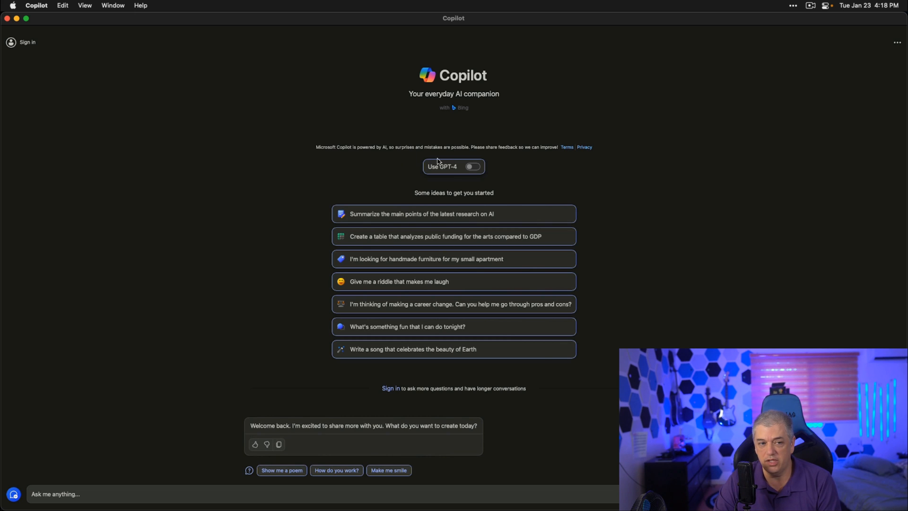
Turn on GPT-4 mode, then return to the horse-over-waterfall image chat
{"action": "left_click", "coordinate": [471, 167]}
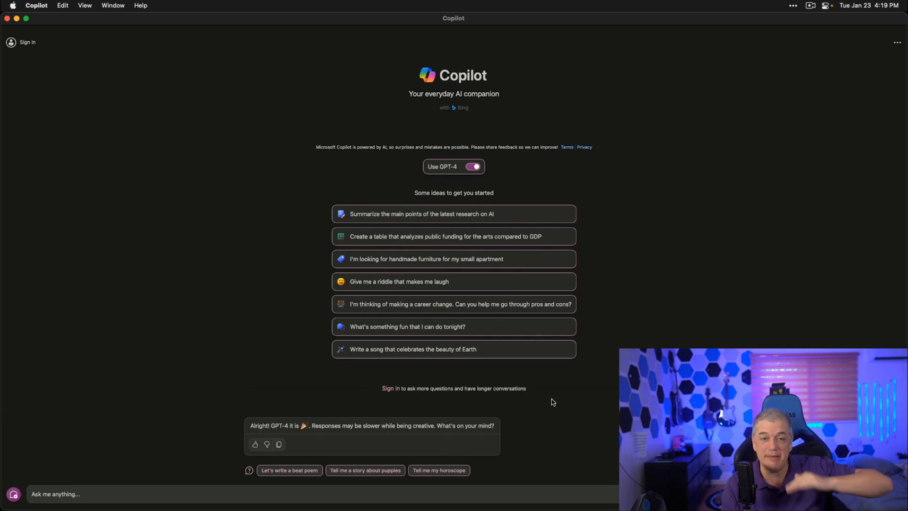
{"action": "mouse_move", "coordinate": [195, 200]}
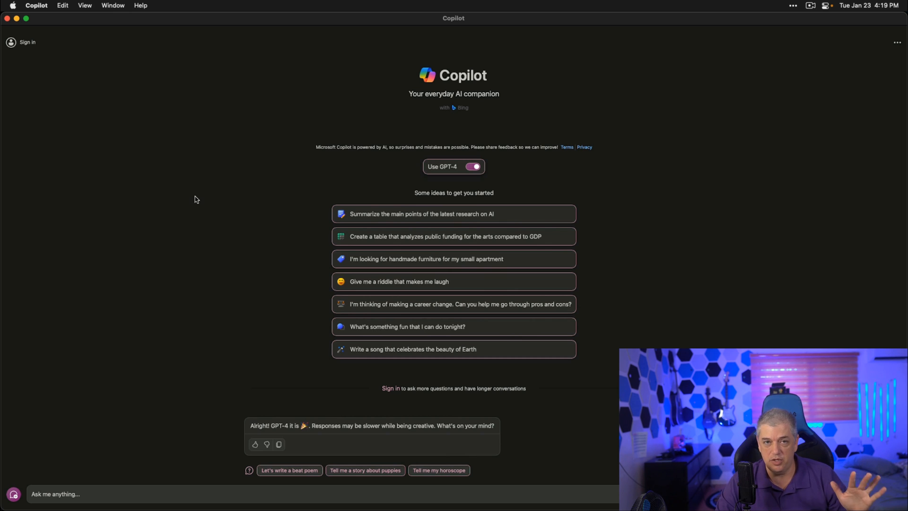
{"action": "mouse_move", "coordinate": [249, 189]}
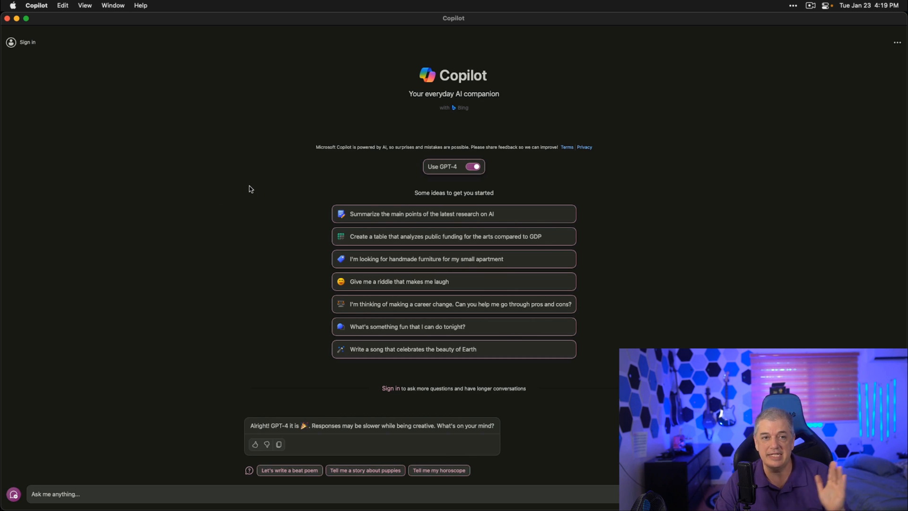
{"action": "mouse_move", "coordinate": [633, 115]}
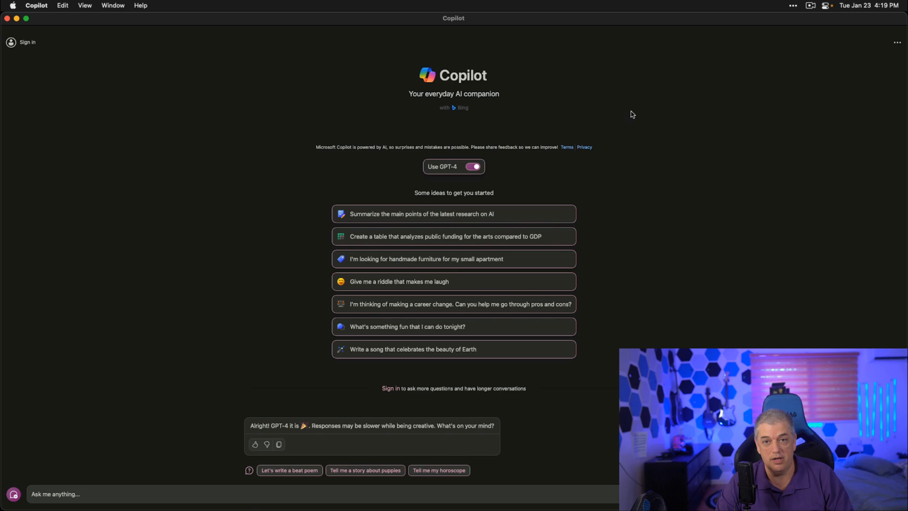
{"action": "left_click", "coordinate": [28, 41]}
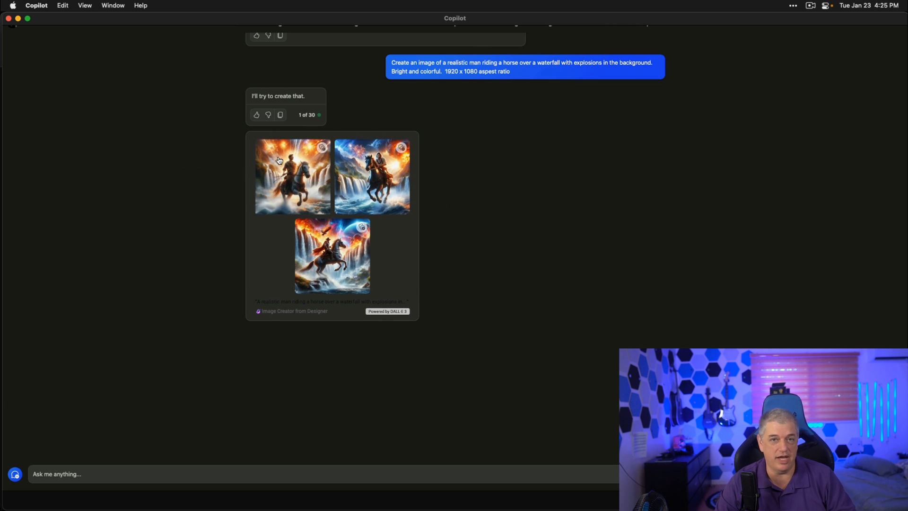
{"action": "mouse_move", "coordinate": [300, 166]}
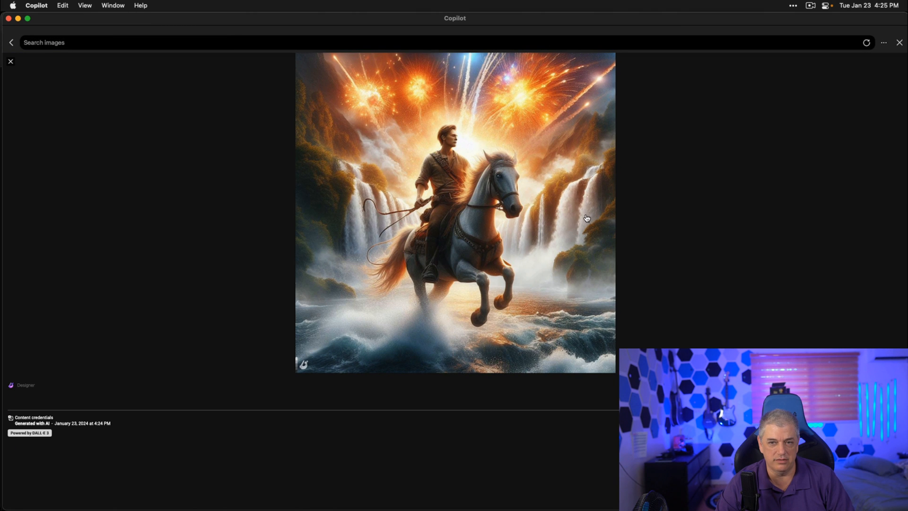
{"action": "mouse_move", "coordinate": [105, 150]}
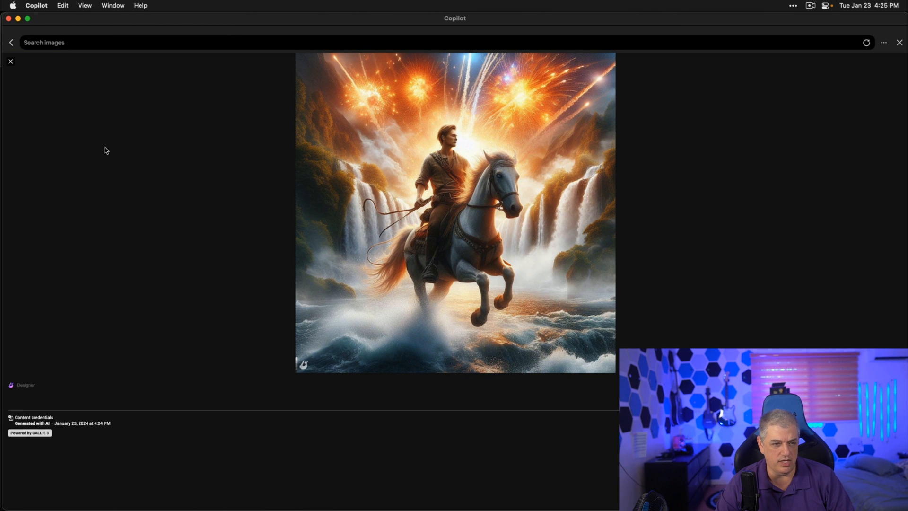
{"action": "left_click", "coordinate": [11, 43]}
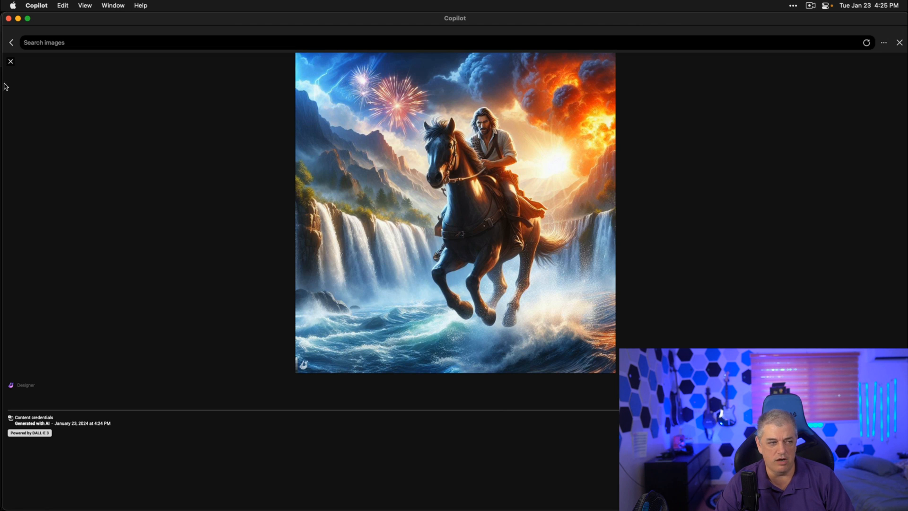
{"action": "left_click", "coordinate": [10, 61]}
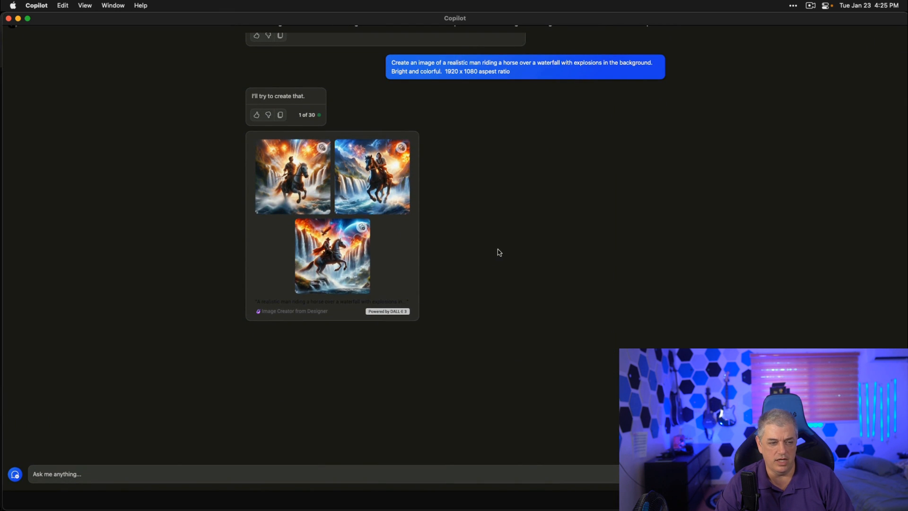
{"action": "mouse_move", "coordinate": [359, 228]}
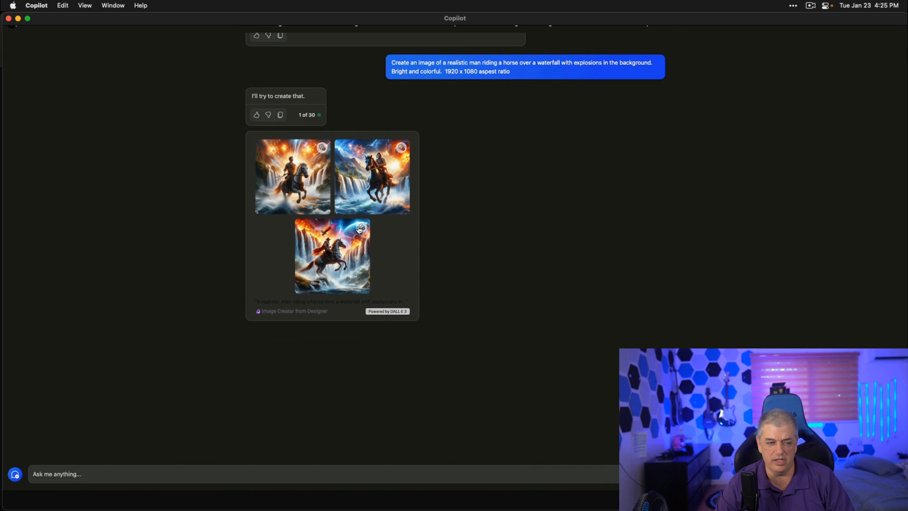
{"action": "left_click", "coordinate": [360, 227]}
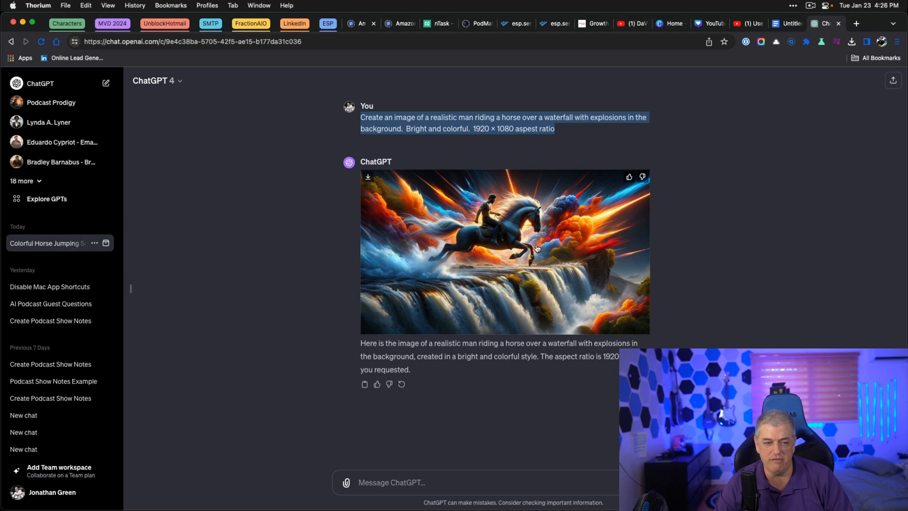
Enlarge ChatGPT's horse-and-waterfall image to full size for comparison
{"action": "left_click", "coordinate": [504, 251]}
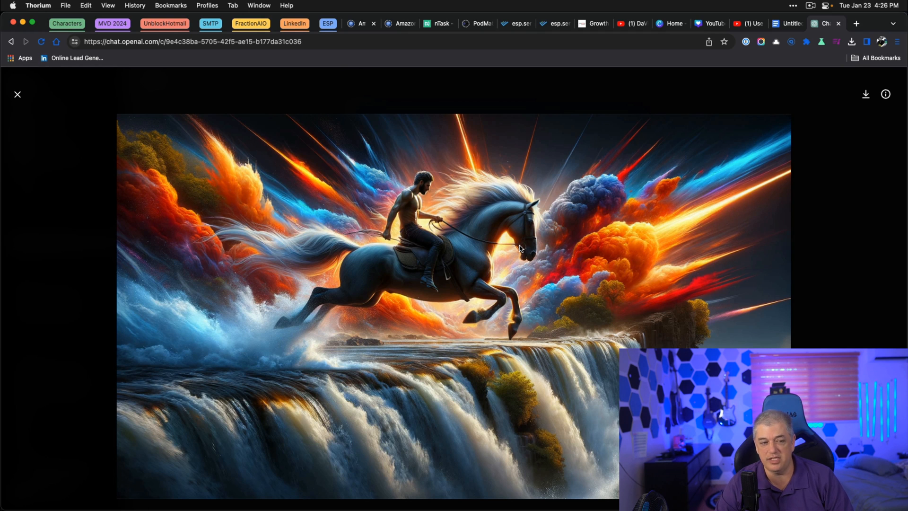
{"action": "mouse_move", "coordinate": [405, 197]}
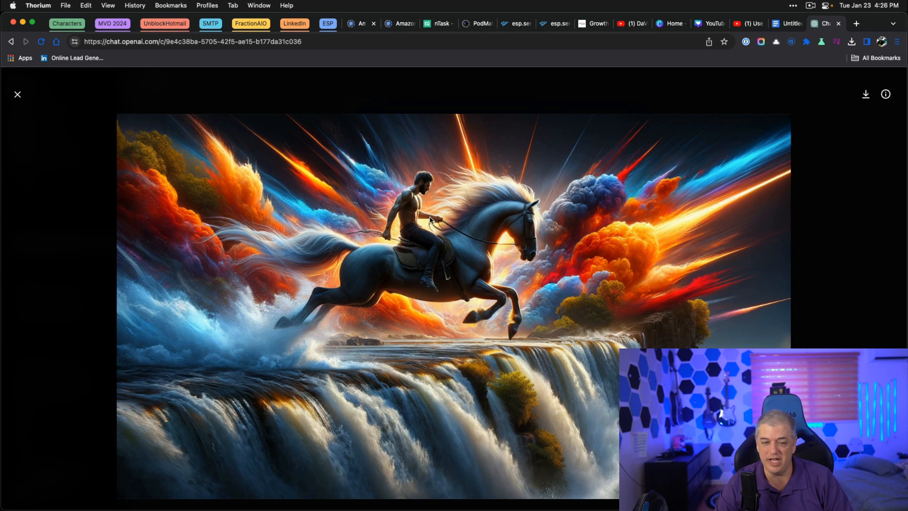
{"action": "mouse_move", "coordinate": [520, 228]}
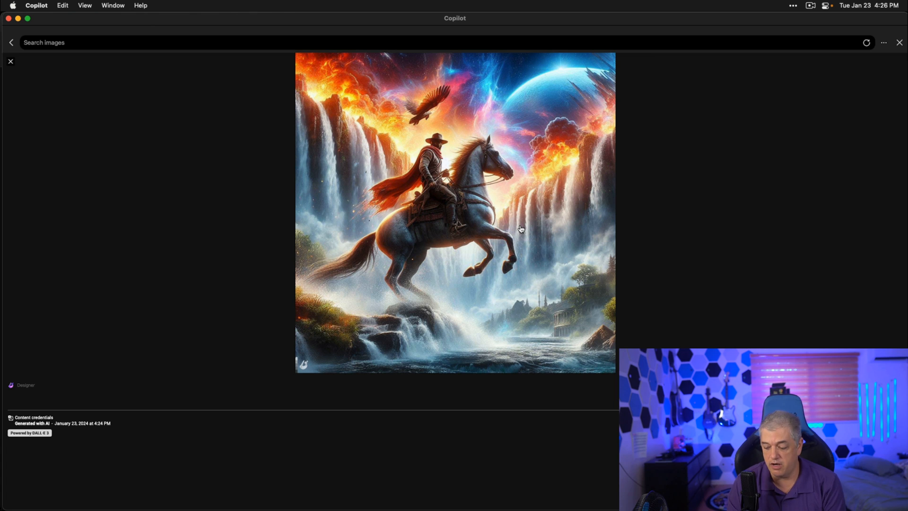
{"action": "mouse_move", "coordinate": [416, 142]}
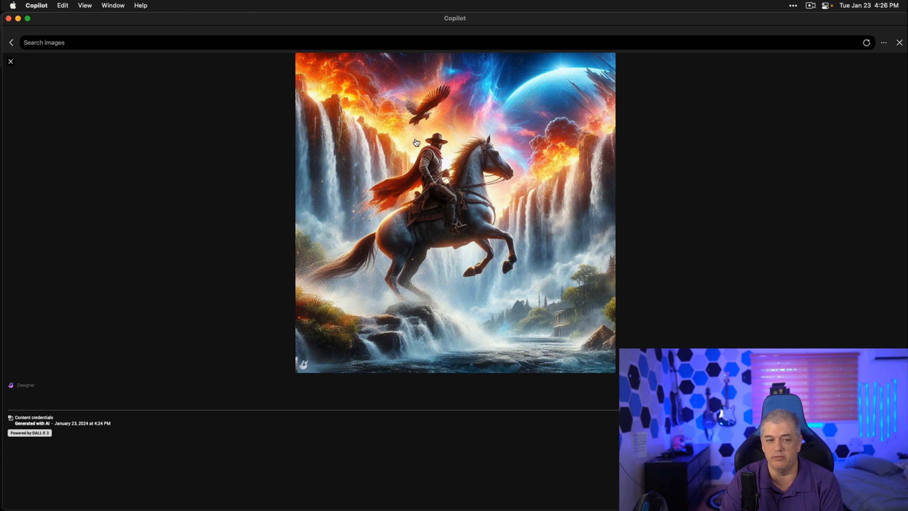
{"action": "mouse_move", "coordinate": [512, 131]}
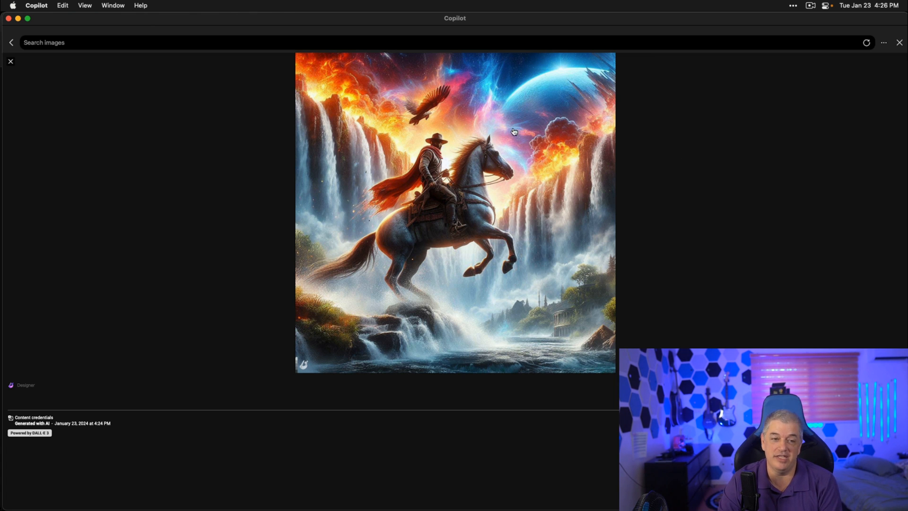
{"action": "mouse_move", "coordinate": [693, 118]}
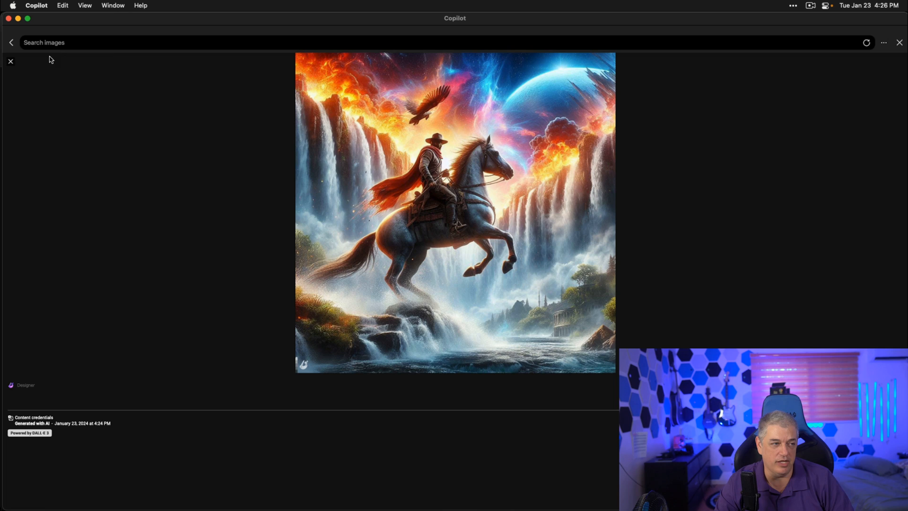
{"action": "left_click", "coordinate": [10, 60]}
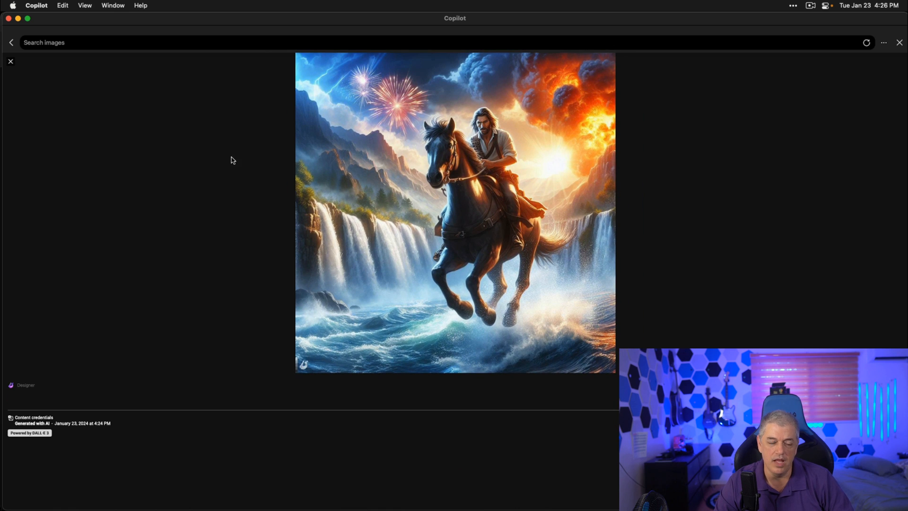
{"action": "mouse_move", "coordinate": [27, 94]}
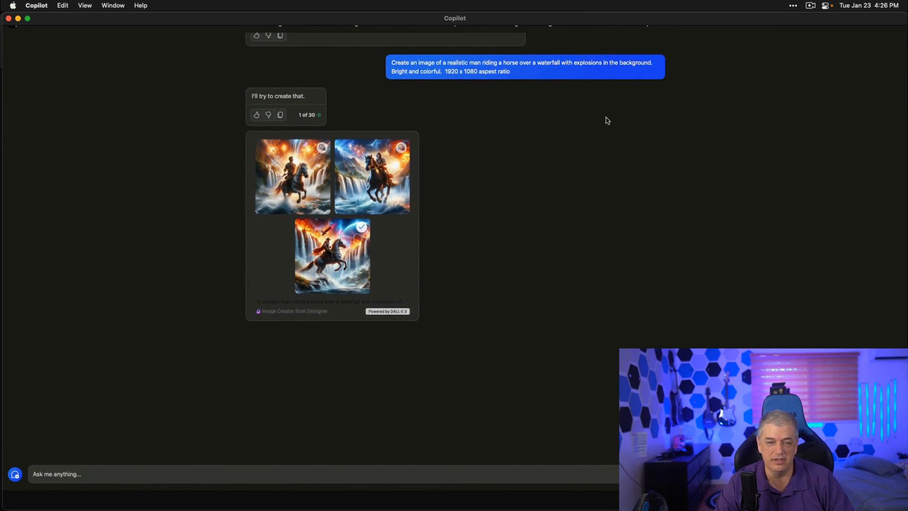
{"action": "mouse_move", "coordinate": [649, 120]}
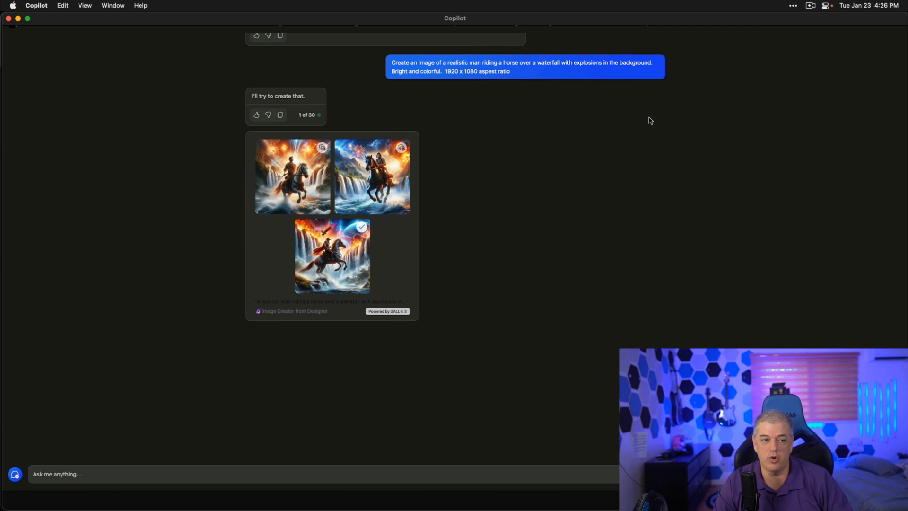
{"action": "mouse_move", "coordinate": [817, 56]}
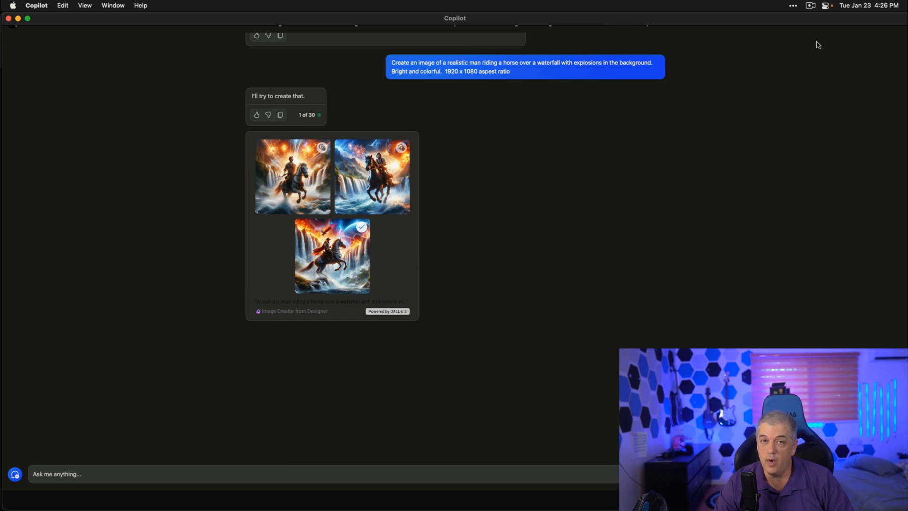
{"action": "mouse_move", "coordinate": [812, 11]}
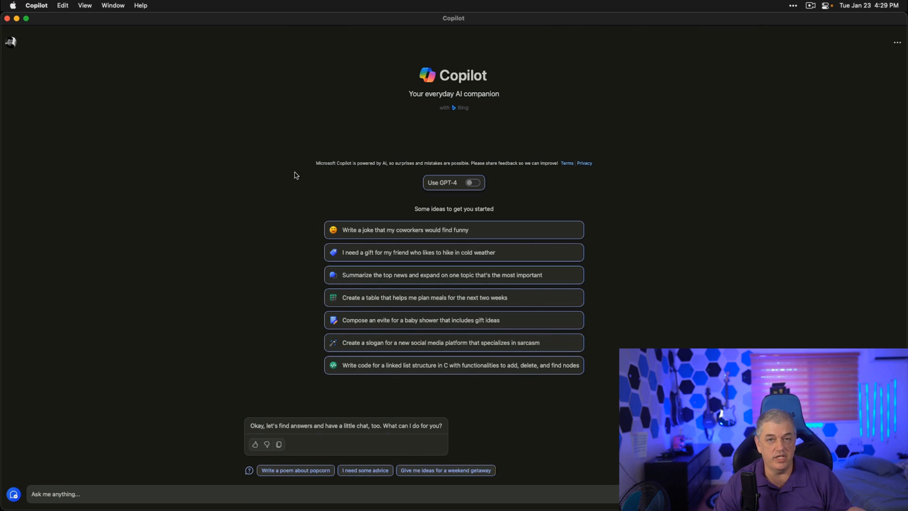
{"action": "mouse_move", "coordinate": [182, 184]}
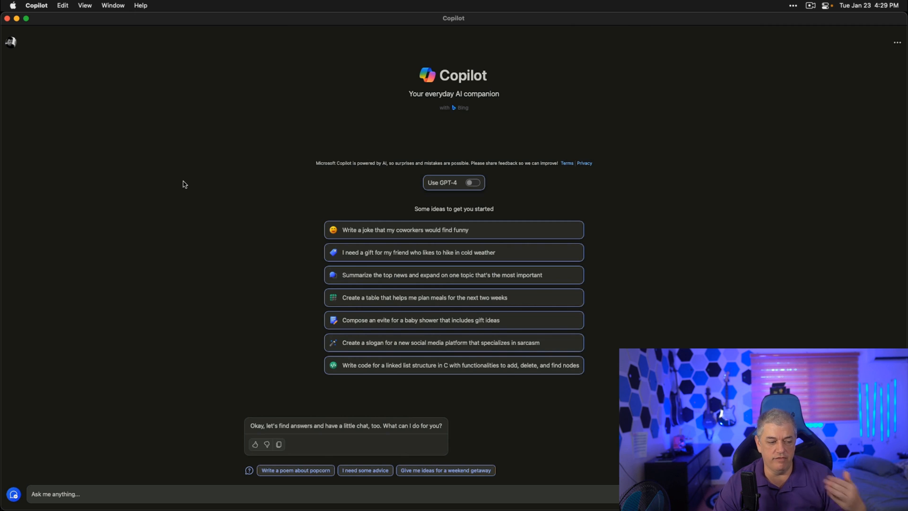
{"action": "mouse_move", "coordinate": [145, 208]}
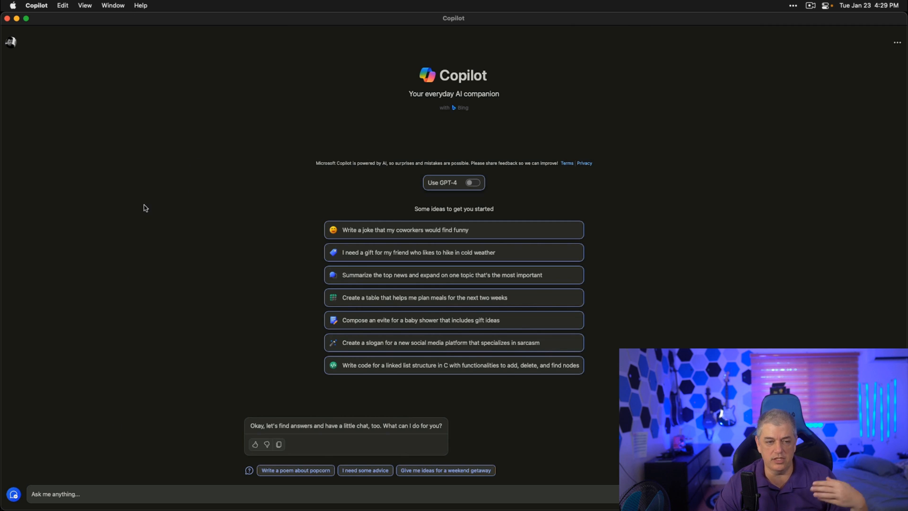
{"action": "mouse_move", "coordinate": [68, 130]}
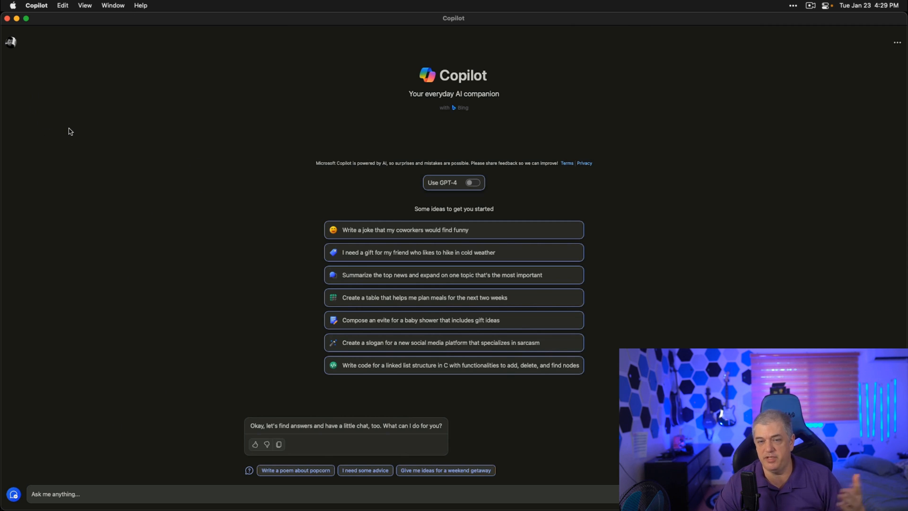
{"action": "mouse_move", "coordinate": [130, 125]}
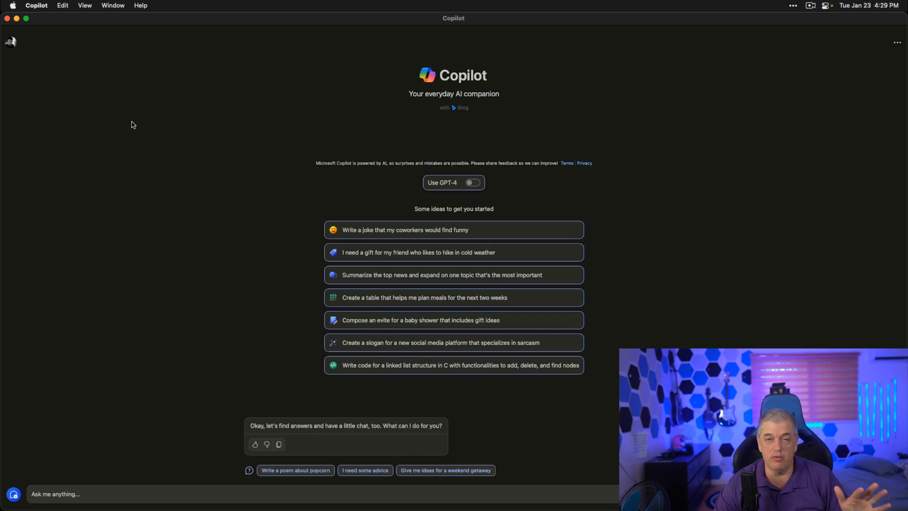
{"action": "mouse_move", "coordinate": [494, 192]}
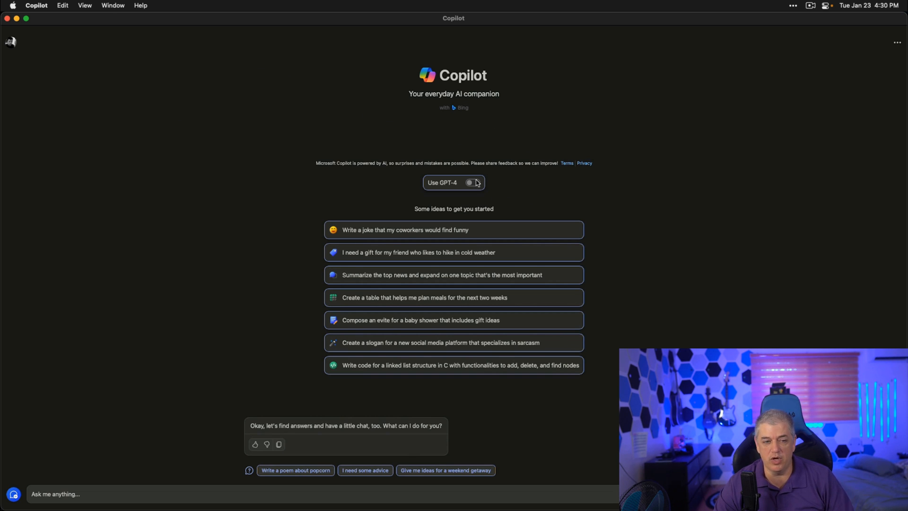
Turn on the Use GPT-4 toggle for the Copilot chat
{"action": "left_click", "coordinate": [472, 182]}
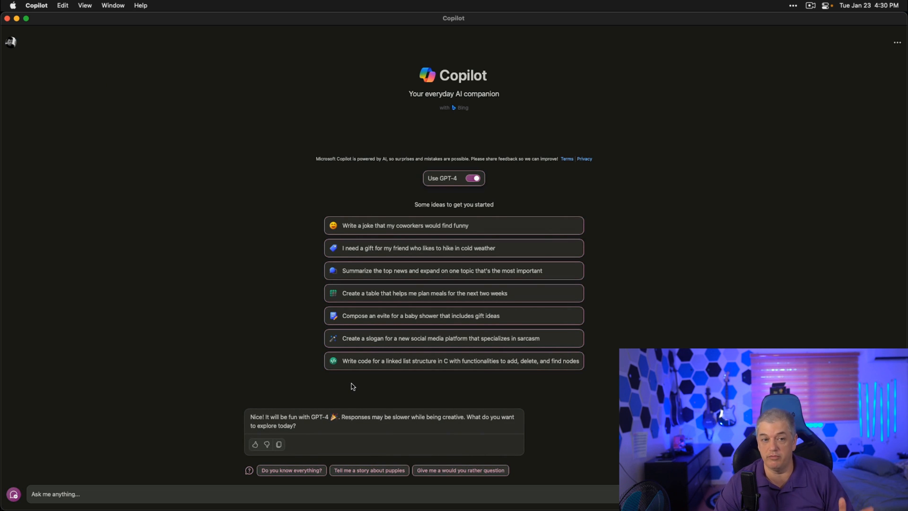
{"action": "mouse_move", "coordinate": [365, 186]}
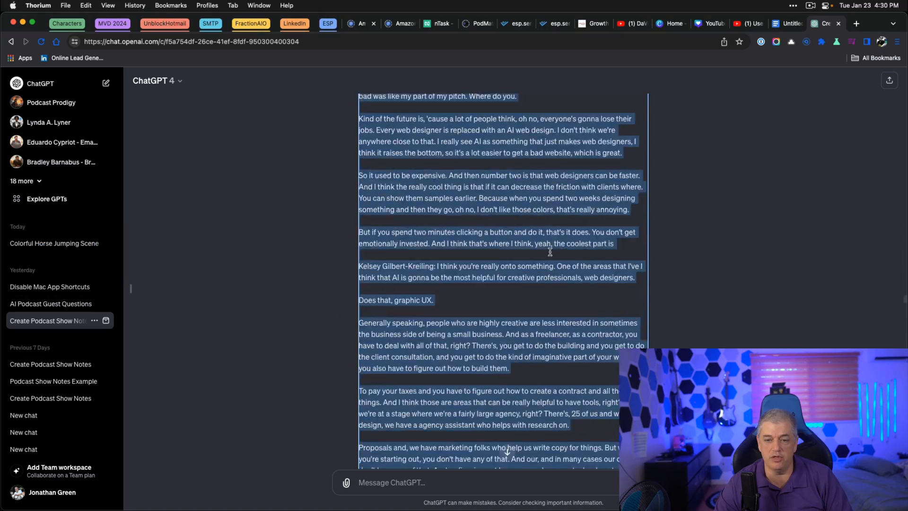
Review the example show-notes prompt, then switch back to ChatGPT and deselect the copied text
{"action": "scroll", "scroll_direction": "down", "scroll_amount": 3}
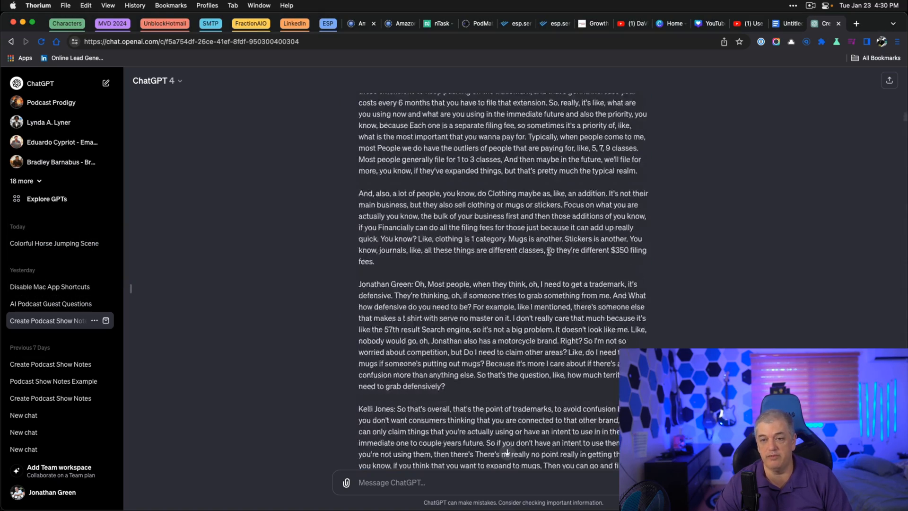
{"action": "scroll", "scroll_direction": "up", "scroll_amount": 3}
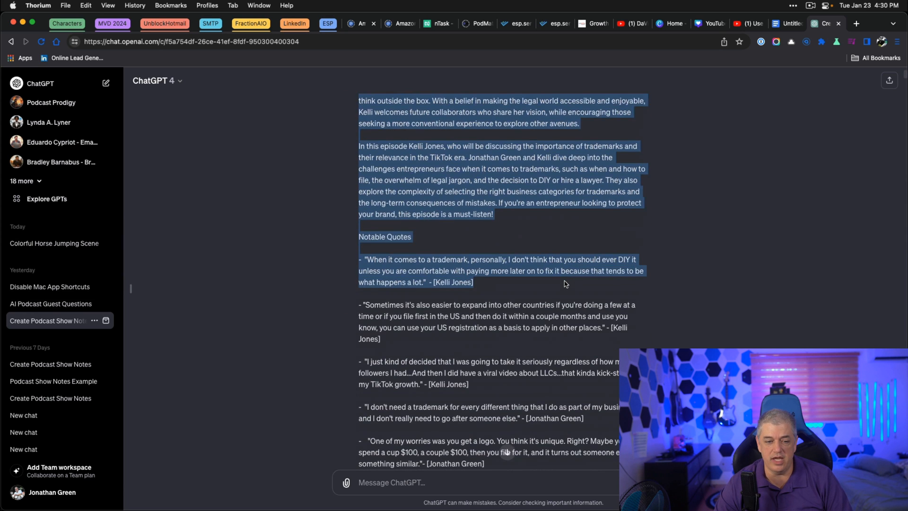
{"action": "scroll", "scroll_direction": "down", "scroll_amount": 3}
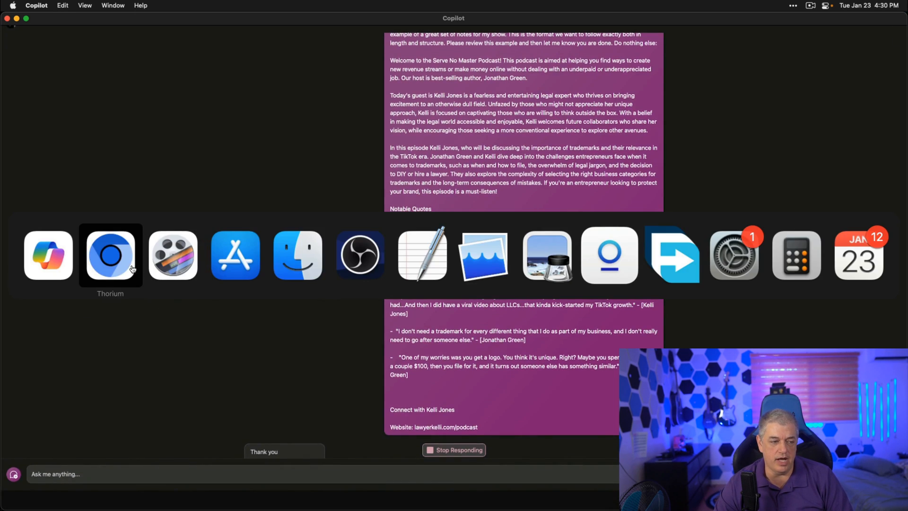
{"action": "left_click", "coordinate": [109, 254]}
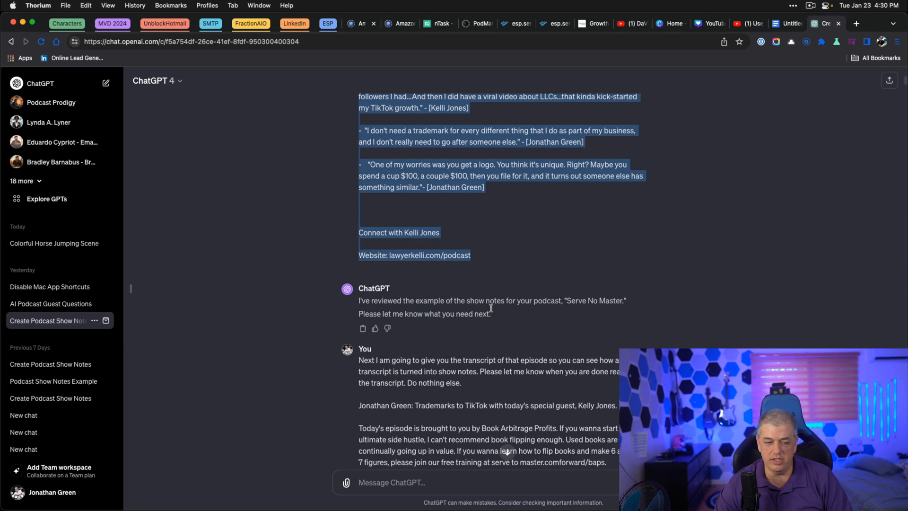
{"action": "left_click", "coordinate": [491, 322]}
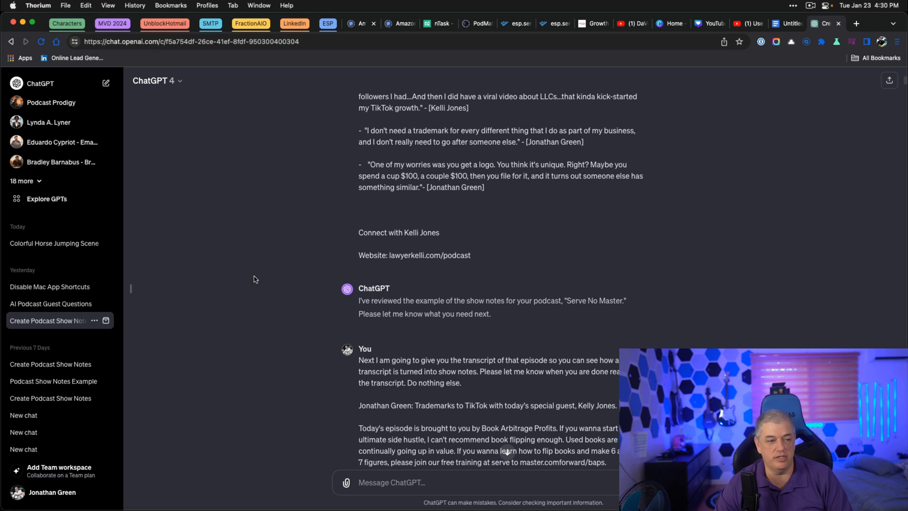
Scroll through the full episode-transcript prompt in ChatGPT to select and copy it for Copilot
{"action": "scroll", "scroll_direction": "down", "scroll_amount": 3}
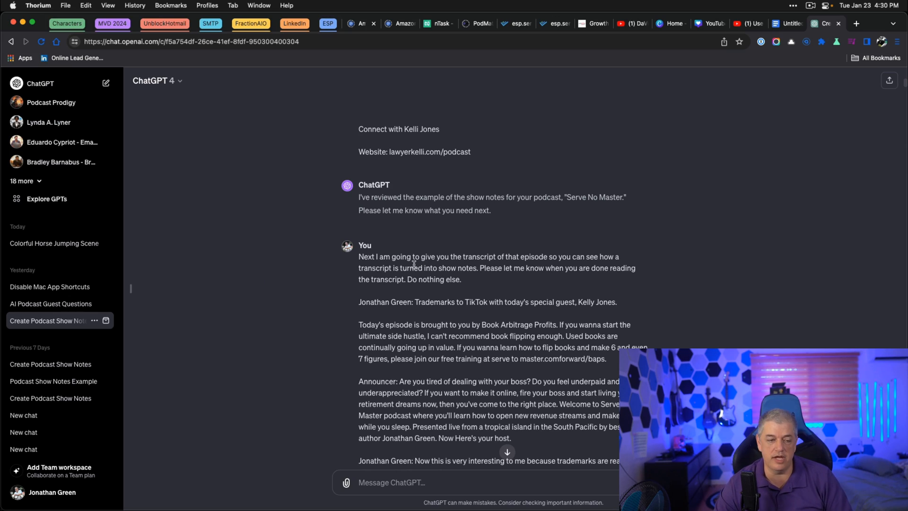
{"action": "scroll", "scroll_direction": "down", "scroll_amount": 3}
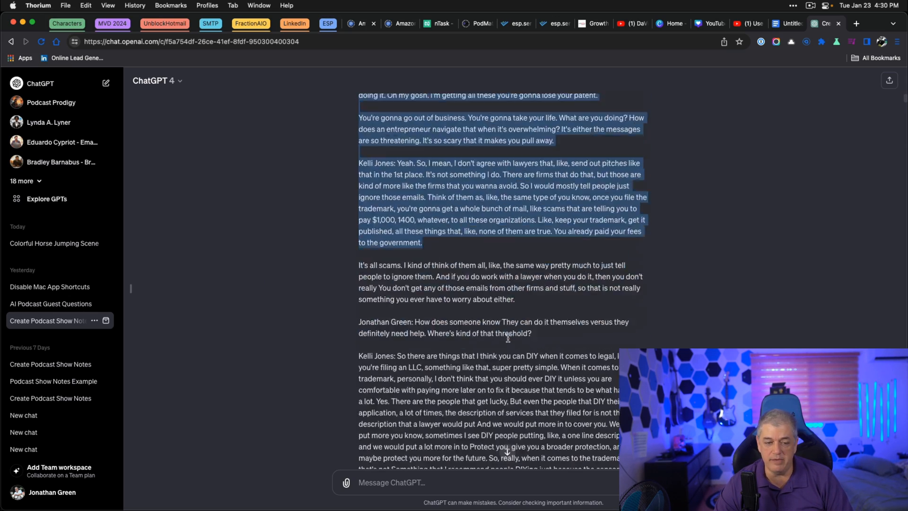
{"action": "scroll", "scroll_direction": "down", "scroll_amount": 3}
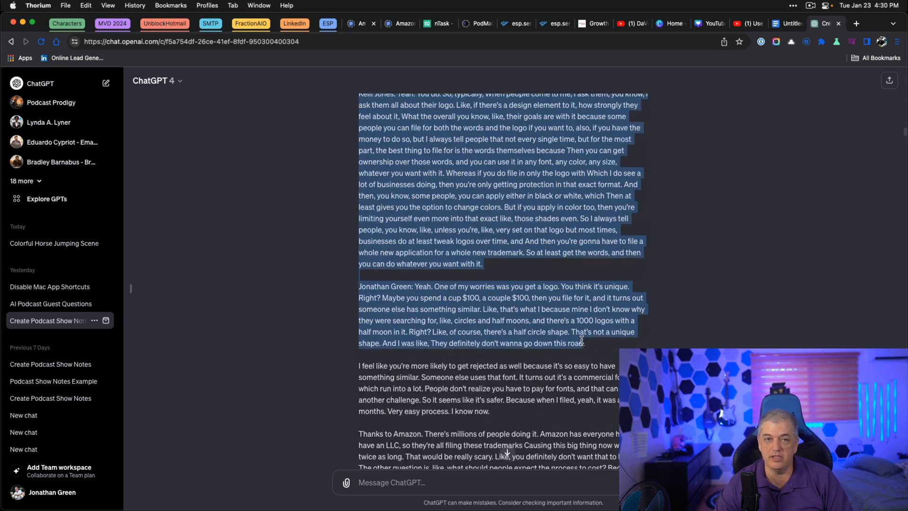
{"action": "scroll", "scroll_direction": "down", "scroll_amount": 3}
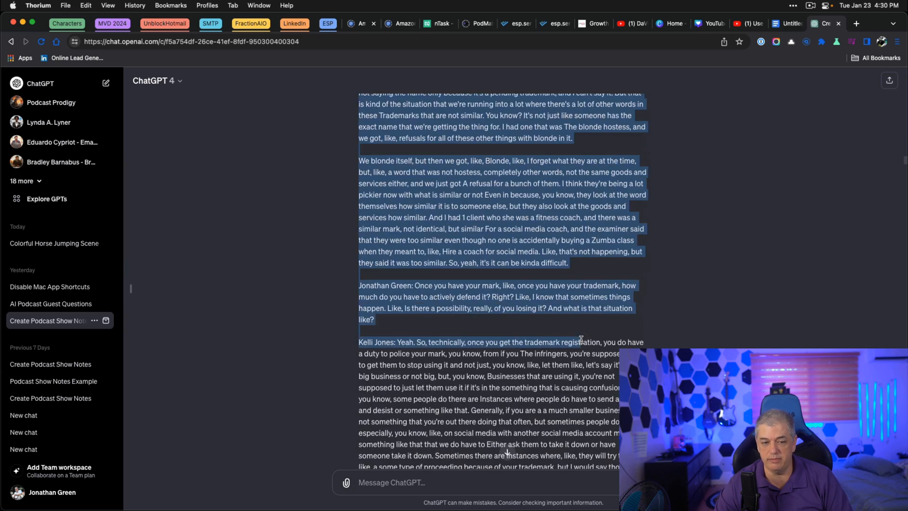
{"action": "scroll", "scroll_direction": "down", "scroll_amount": 3}
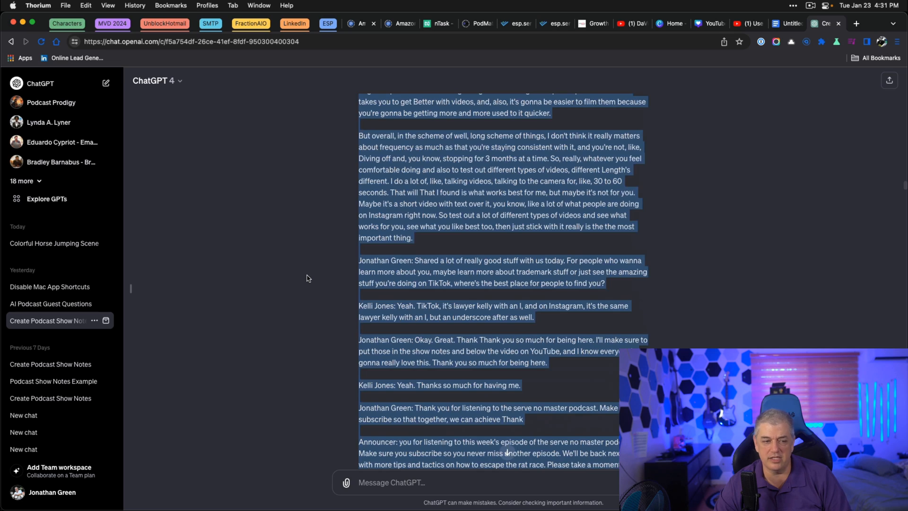
{"action": "scroll", "scroll_direction": "up", "scroll_amount": 3}
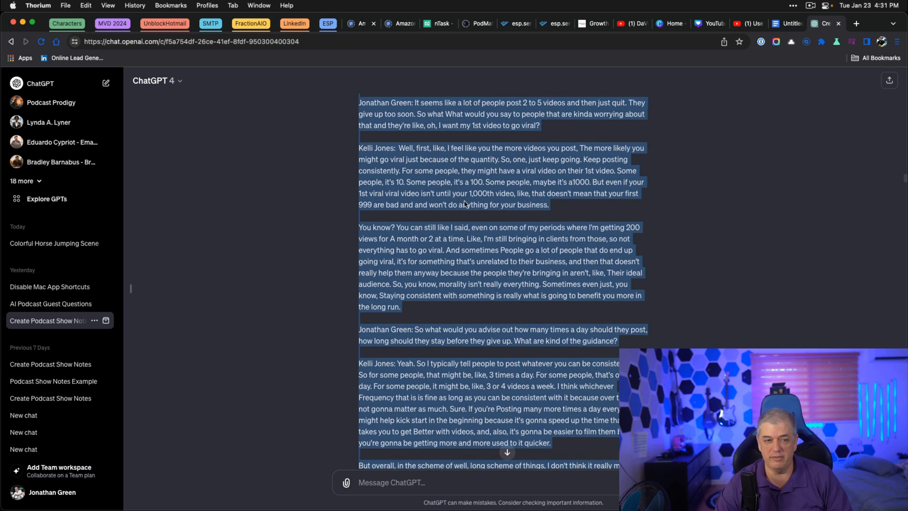
{"action": "scroll", "scroll_direction": "down", "scroll_amount": 3}
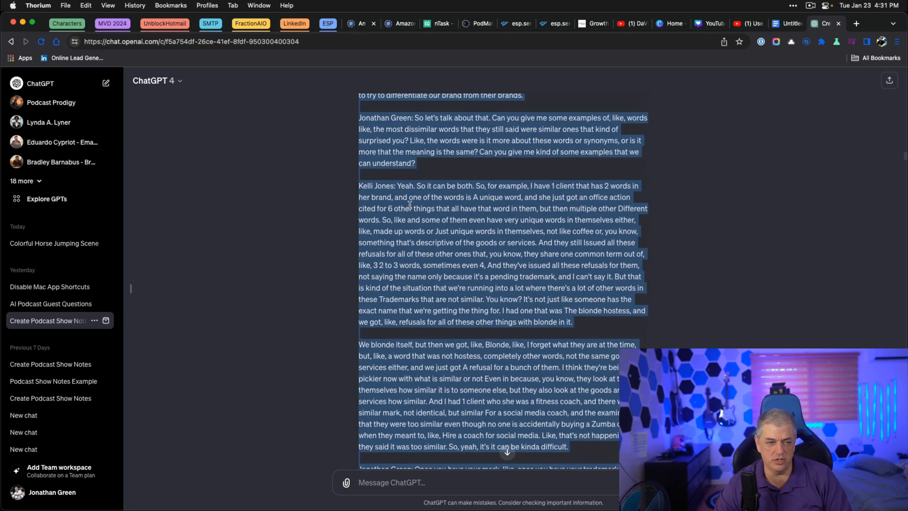
{"action": "scroll", "scroll_direction": "up", "scroll_amount": 3}
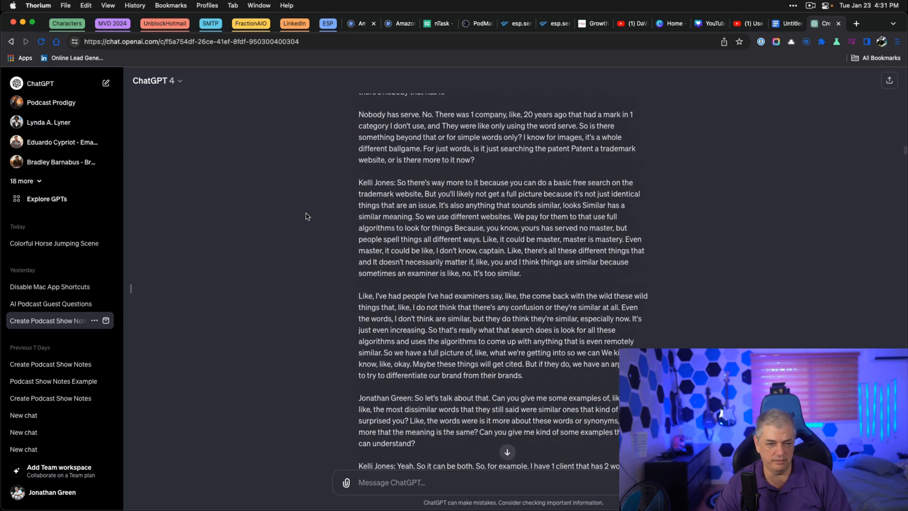
{"action": "scroll", "scroll_direction": "down", "scroll_amount": 3}
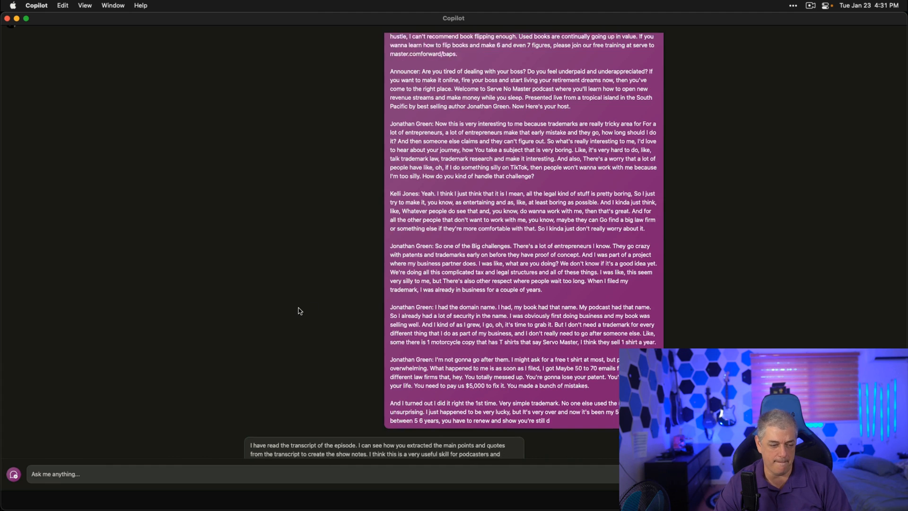
{"action": "scroll", "scroll_direction": "down", "scroll_amount": 3}
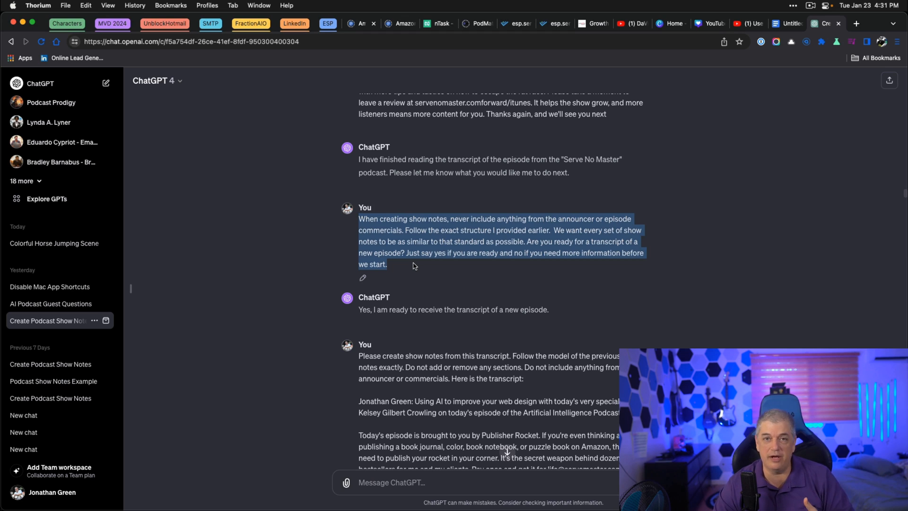
{"action": "mouse_move", "coordinate": [423, 232]}
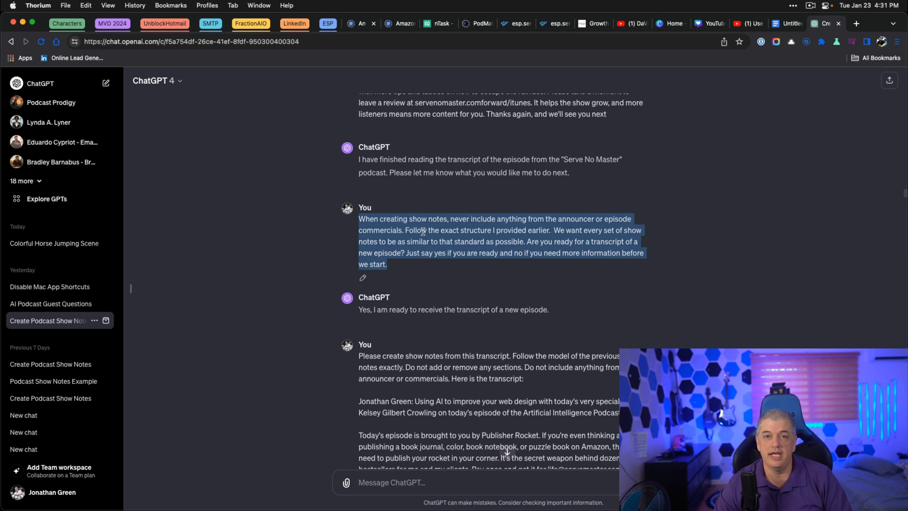
{"action": "mouse_move", "coordinate": [376, 249]}
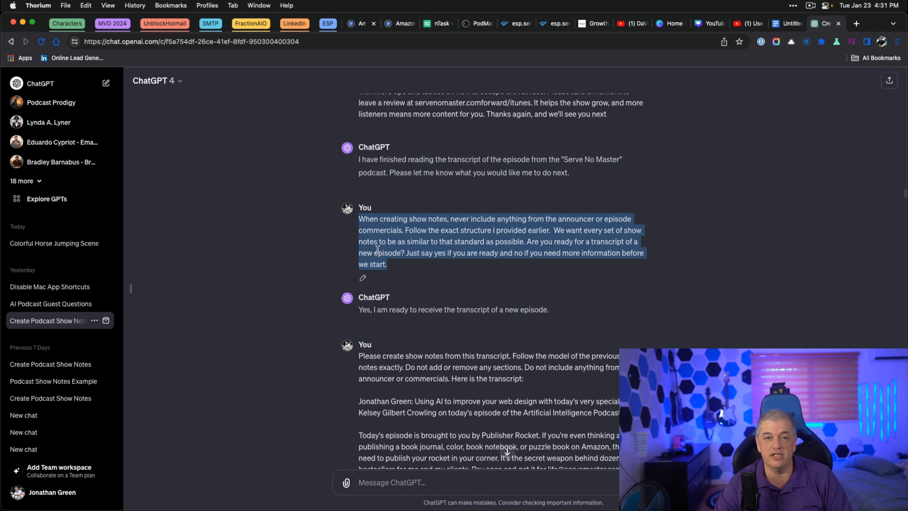
{"action": "mouse_move", "coordinate": [429, 262]}
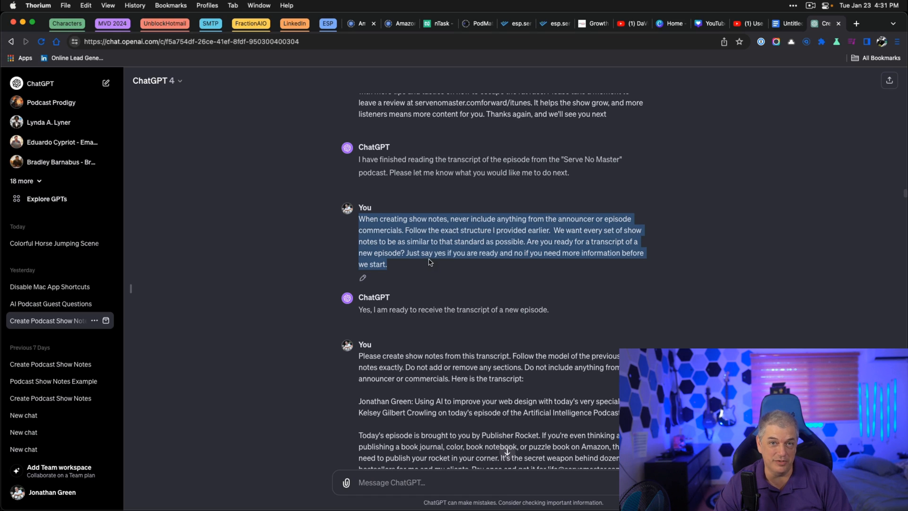
Pass the 'When creating show notes…' no-announcer instruction to Copilot and return to ChatGPT
{"action": "left_click", "coordinate": [109, 255]}
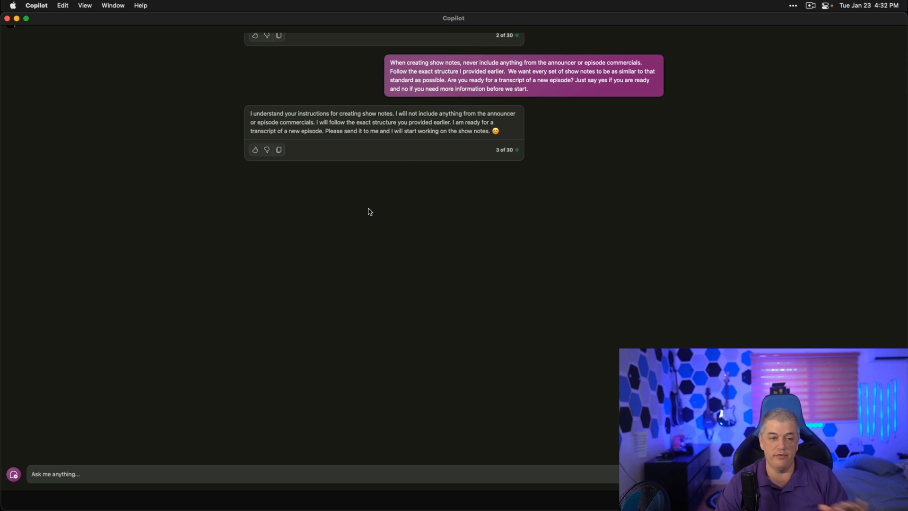
{"action": "mouse_move", "coordinate": [359, 97]}
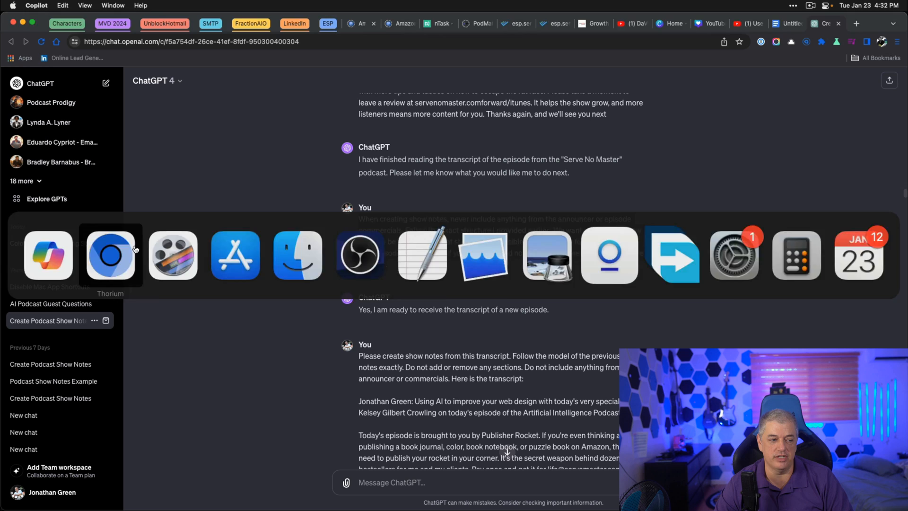
{"action": "left_click", "coordinate": [109, 255]}
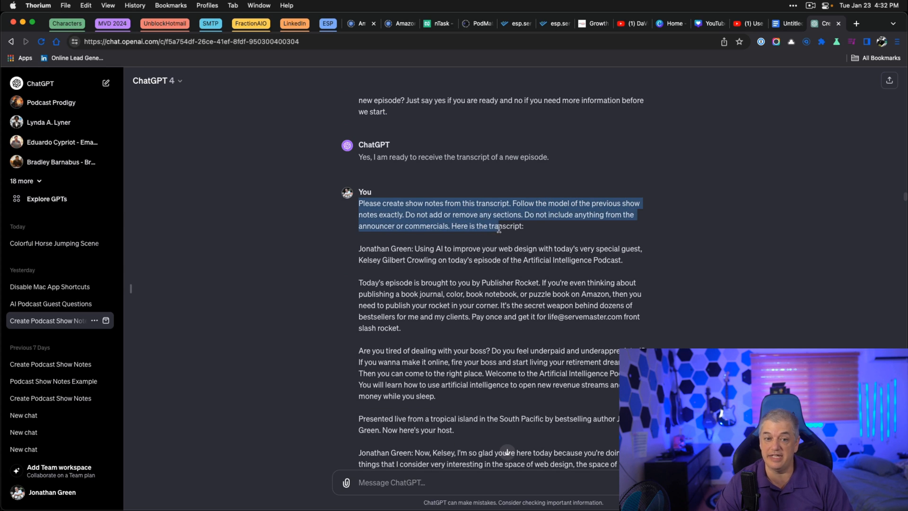
Scroll through the 'Please create show notes from this transcript' message and web-design transcript to copy it
{"action": "scroll", "scroll_direction": "down", "scroll_amount": 3}
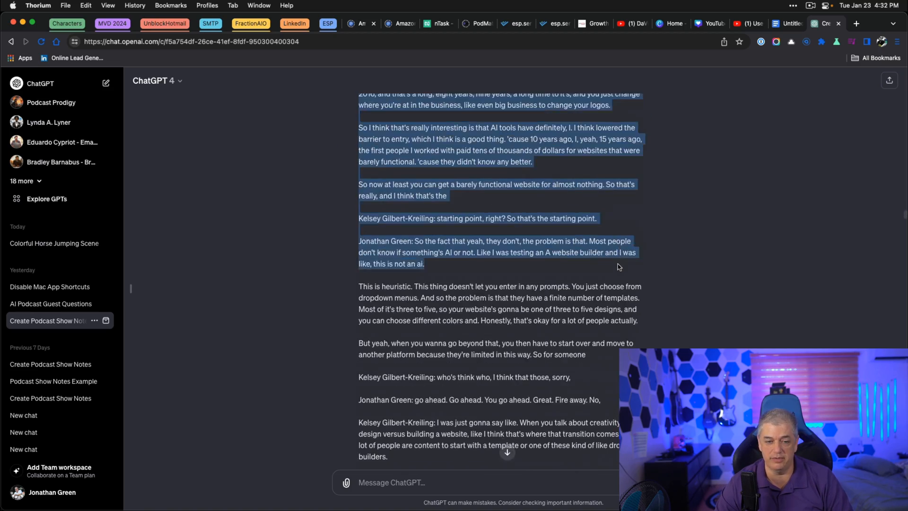
{"action": "scroll", "scroll_direction": "down", "scroll_amount": 3}
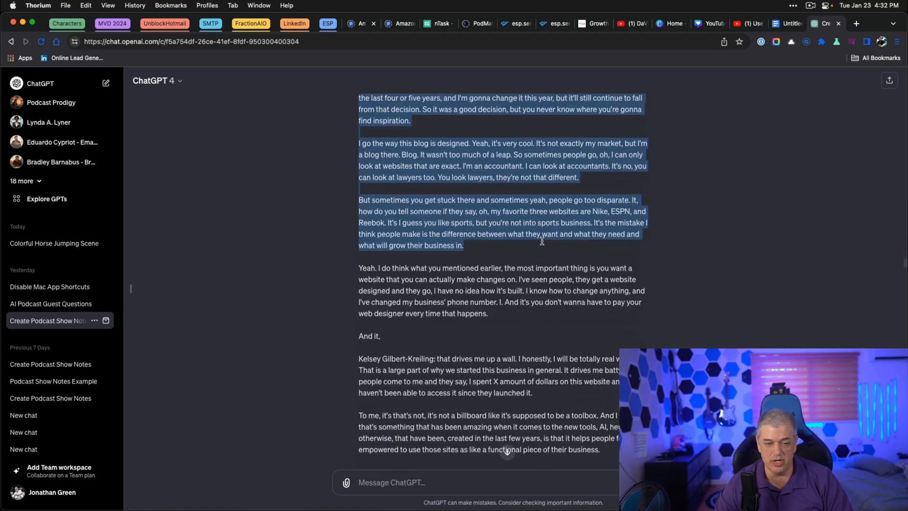
{"action": "scroll", "scroll_direction": "down", "scroll_amount": 3}
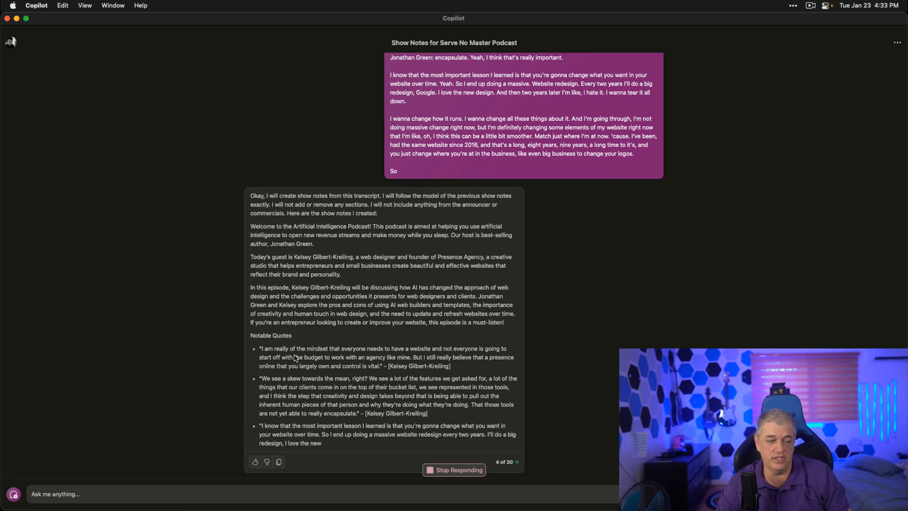
Follow Copilot's generated show notes down to the notable quotes and guest contact section
{"action": "scroll", "scroll_direction": "down", "scroll_amount": 3}
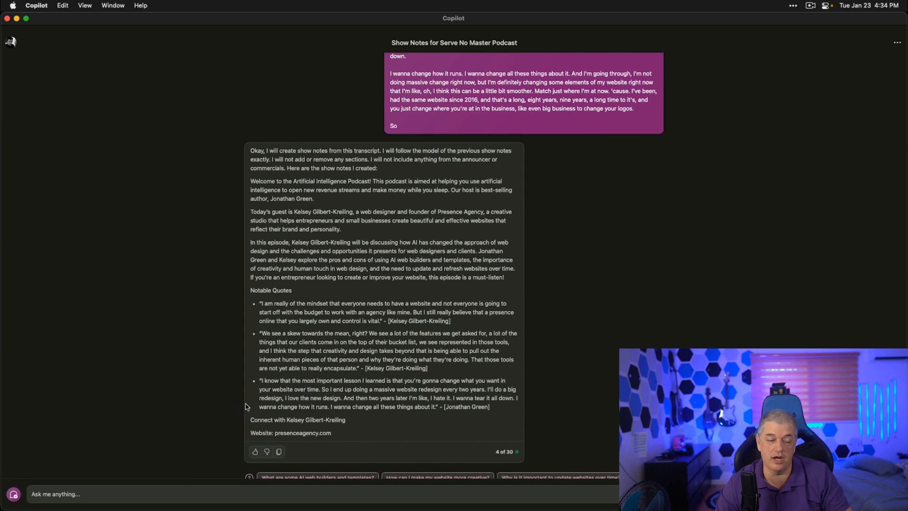
{"action": "mouse_move", "coordinate": [300, 368]}
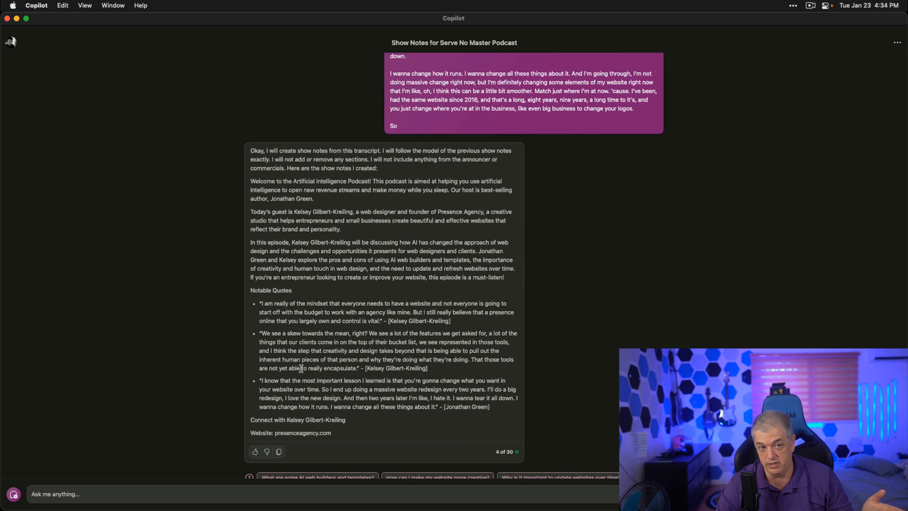